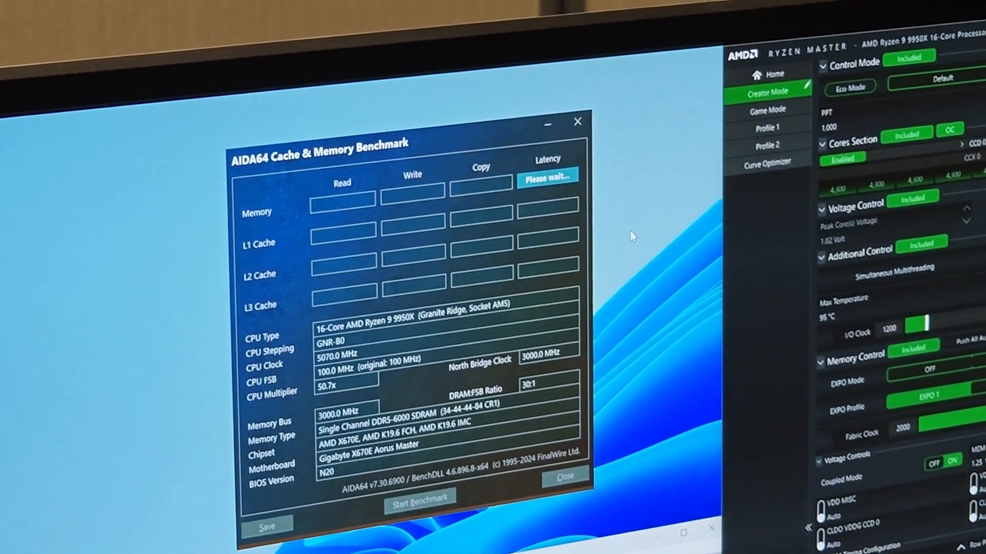
Step: Start the AIDA64 Cache & Memory Benchmark to record the baseline 74.7 ns latency
left_click(419, 504)
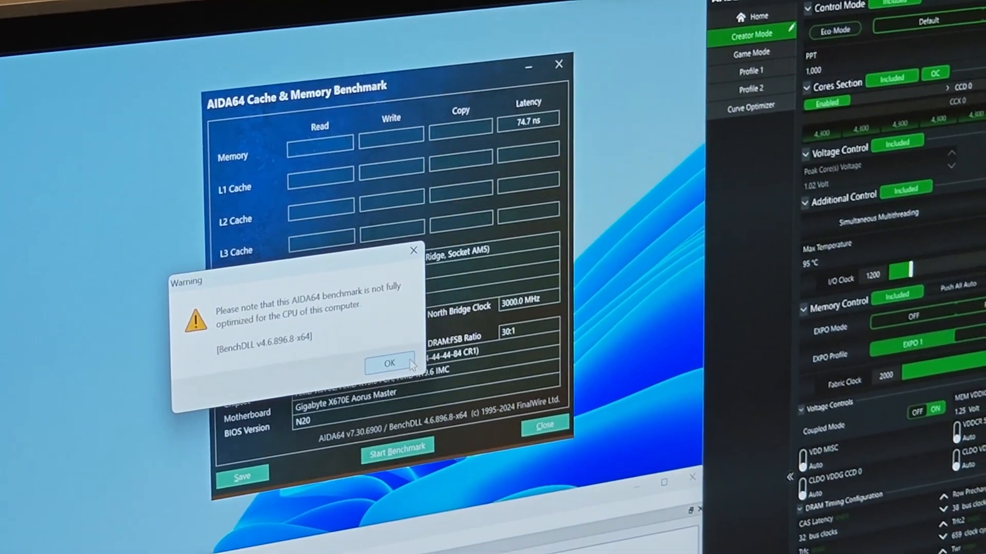
Step: Dismiss the CPU optimization warning and scroll to Ryzen Master's DRAM timing settings
left_click(388, 363)
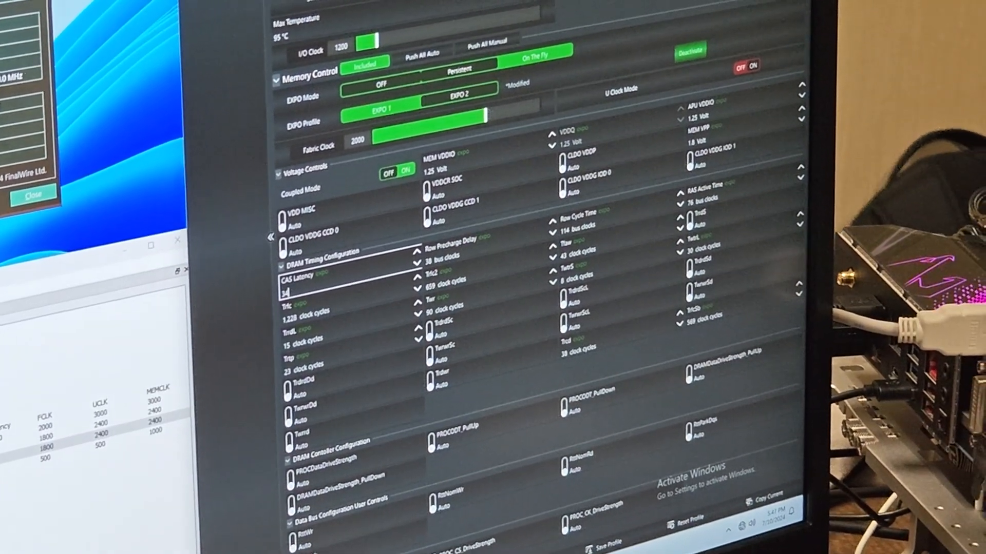
scroll("up", 3)
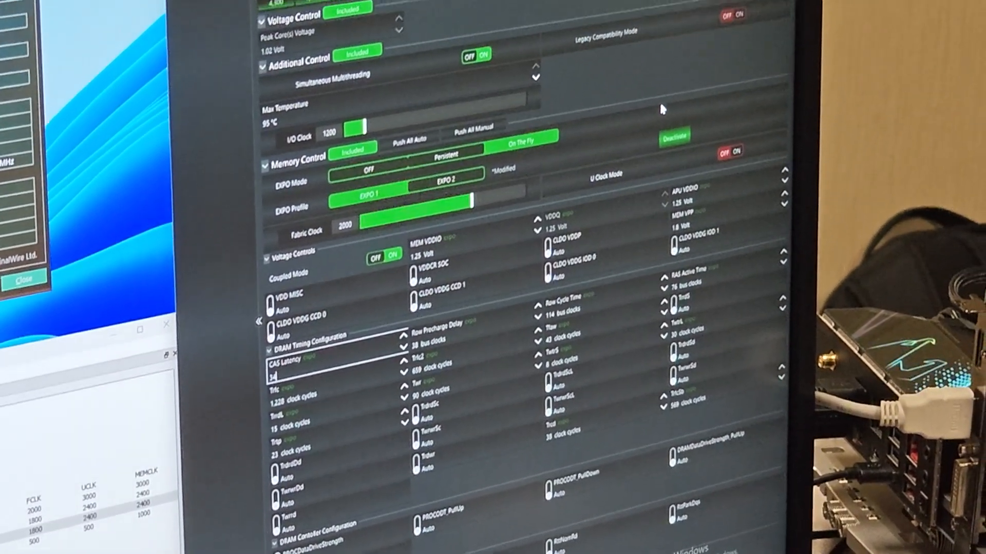